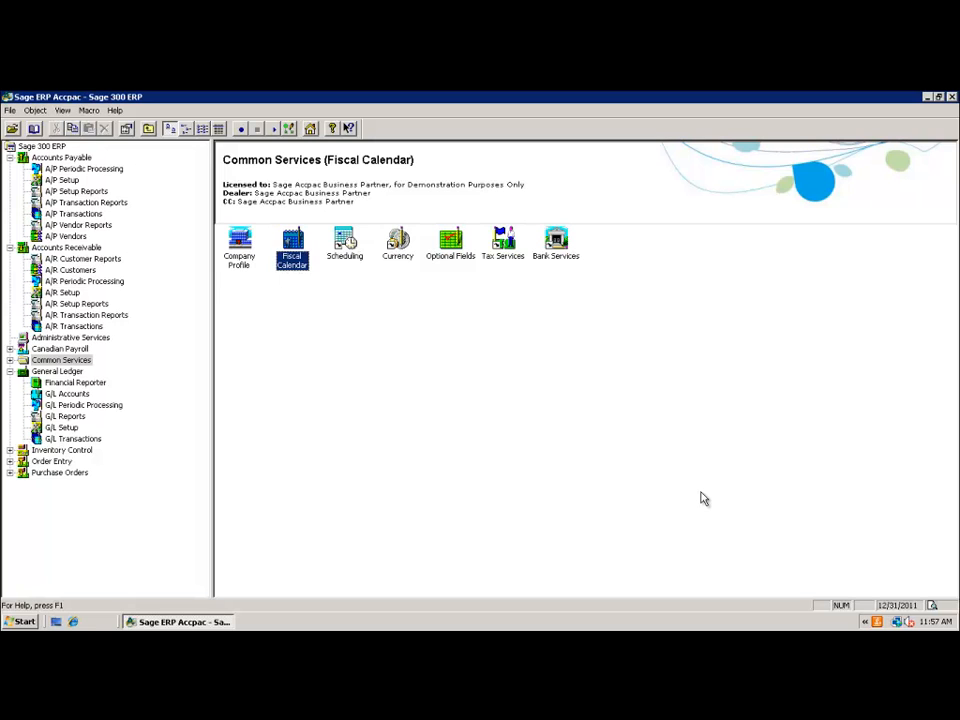
mouse_move(424, 408)
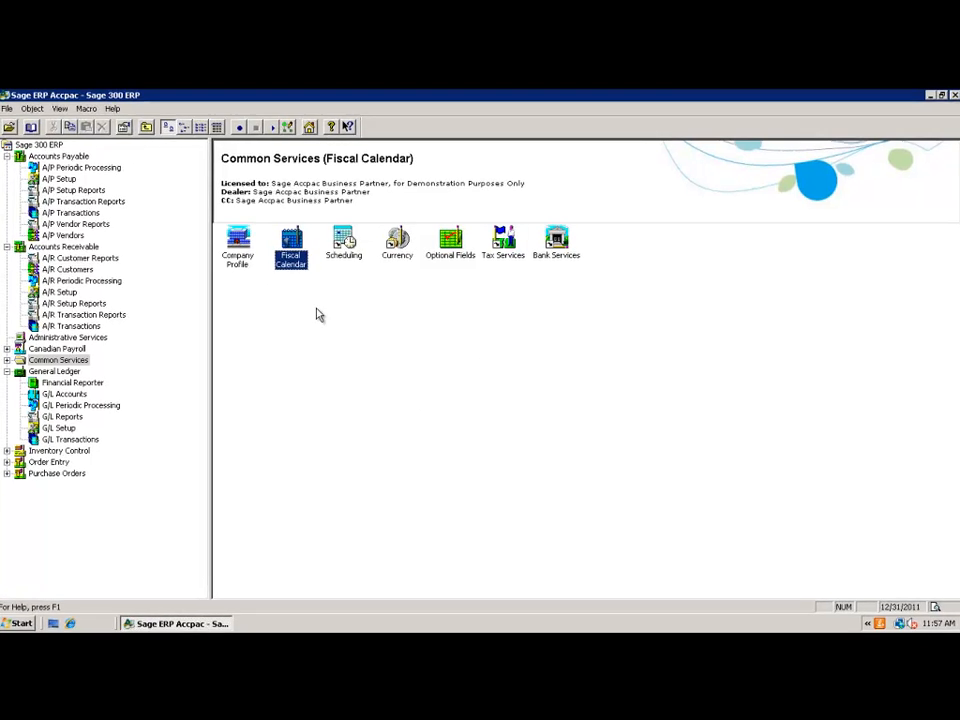
Show fiscal year 2011 in the Fiscal Calendar and unlock all its periods for every module
double_click(290, 244)
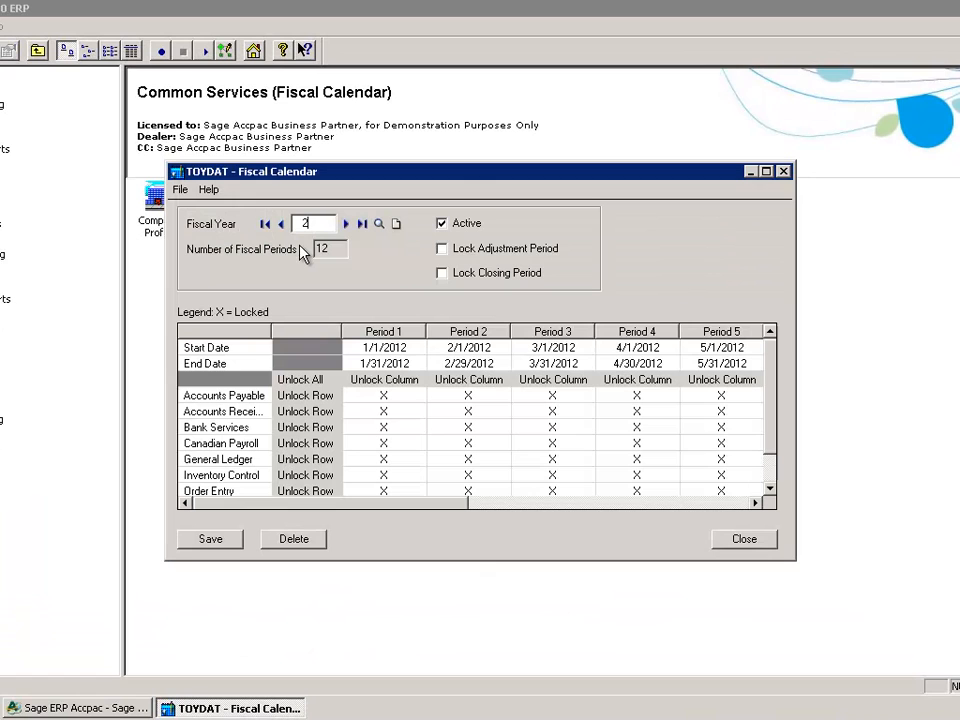
left_click(280, 224)
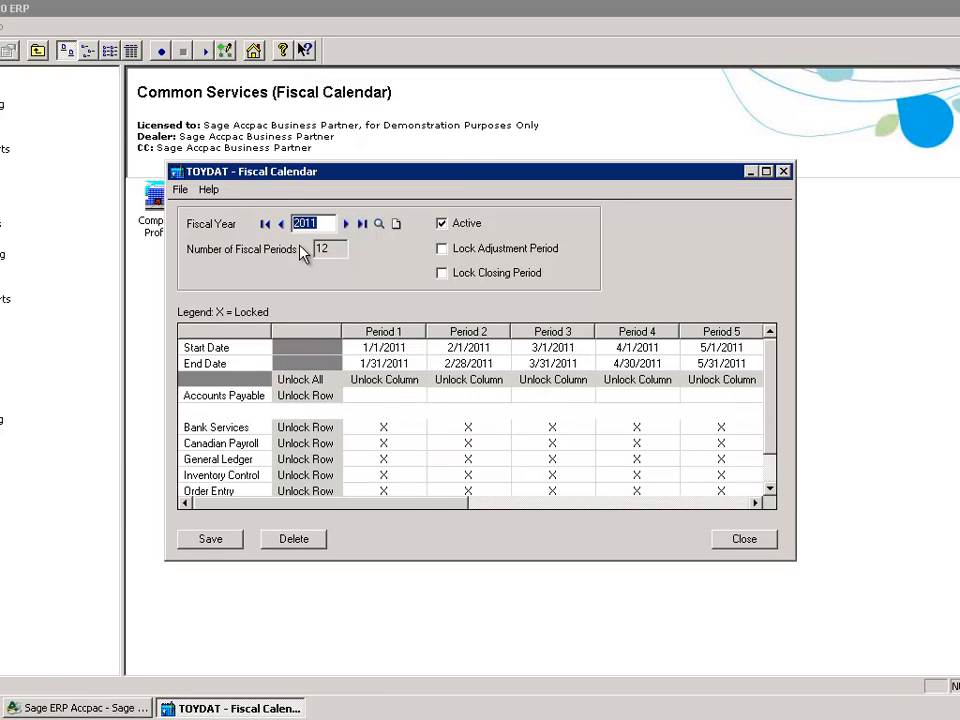
left_click(300, 380)
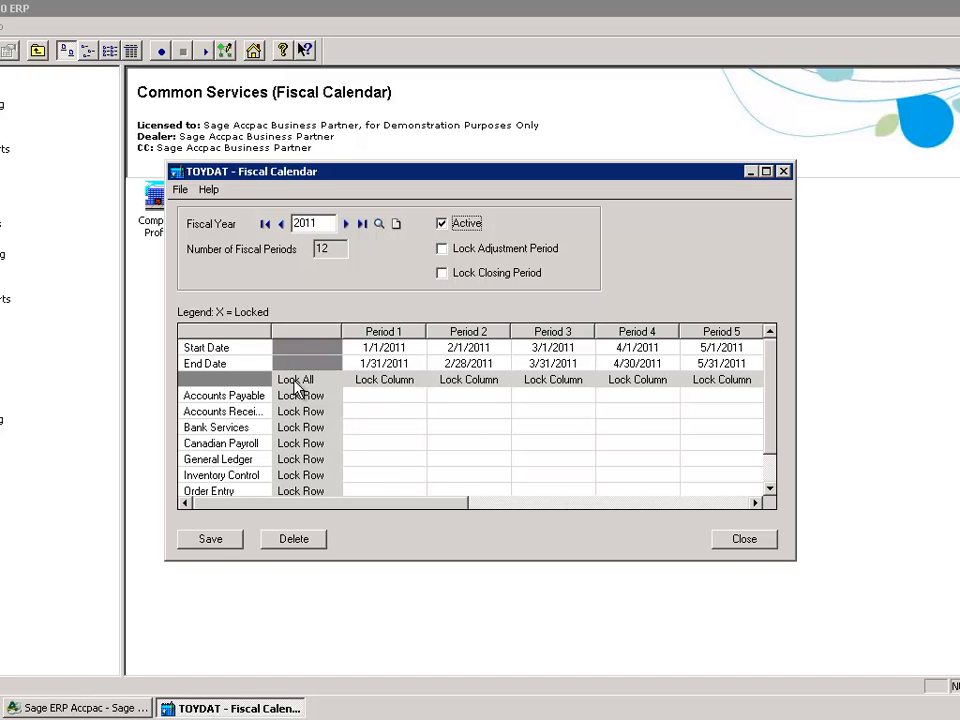
Lock all 2011 periods, leave period 12 unlocked for all modules, and save
left_click(300, 380)
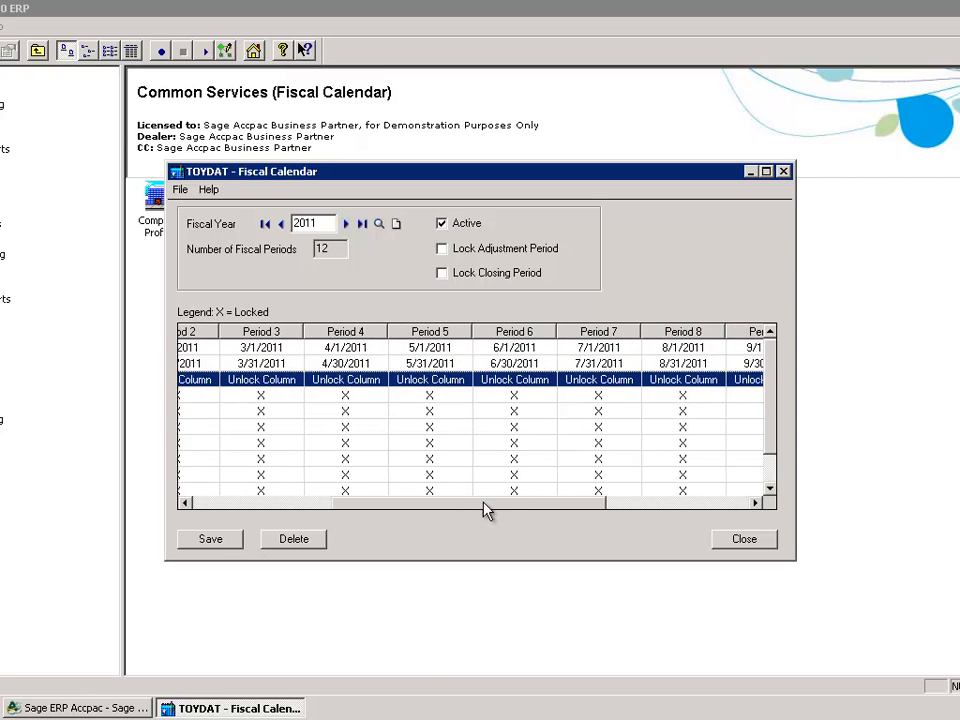
left_click_drag(486, 502, 676, 502)
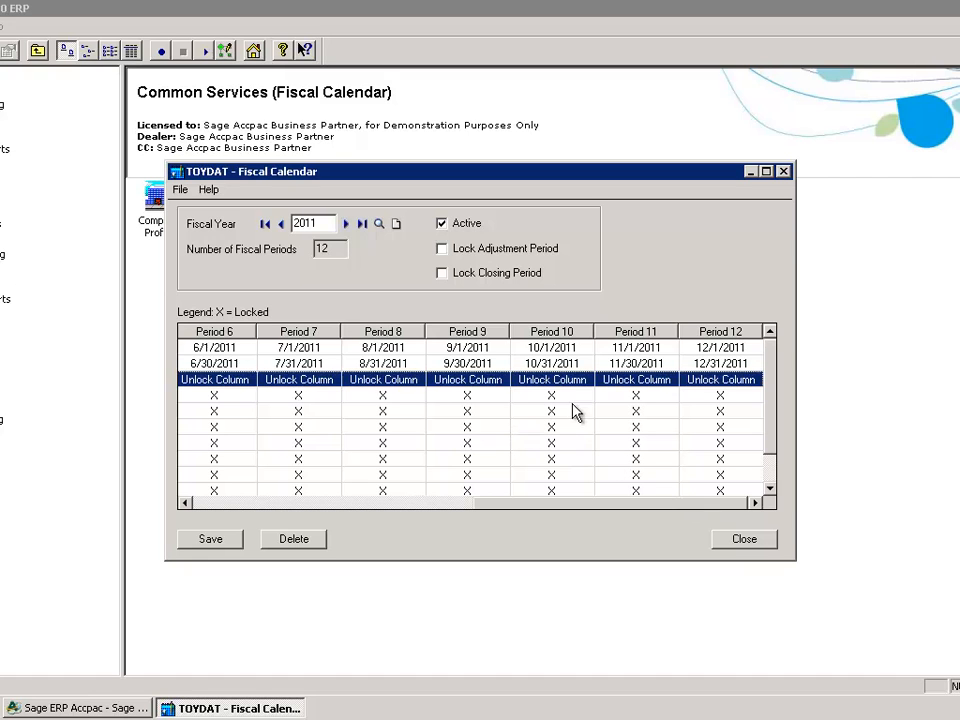
mouse_move(738, 384)
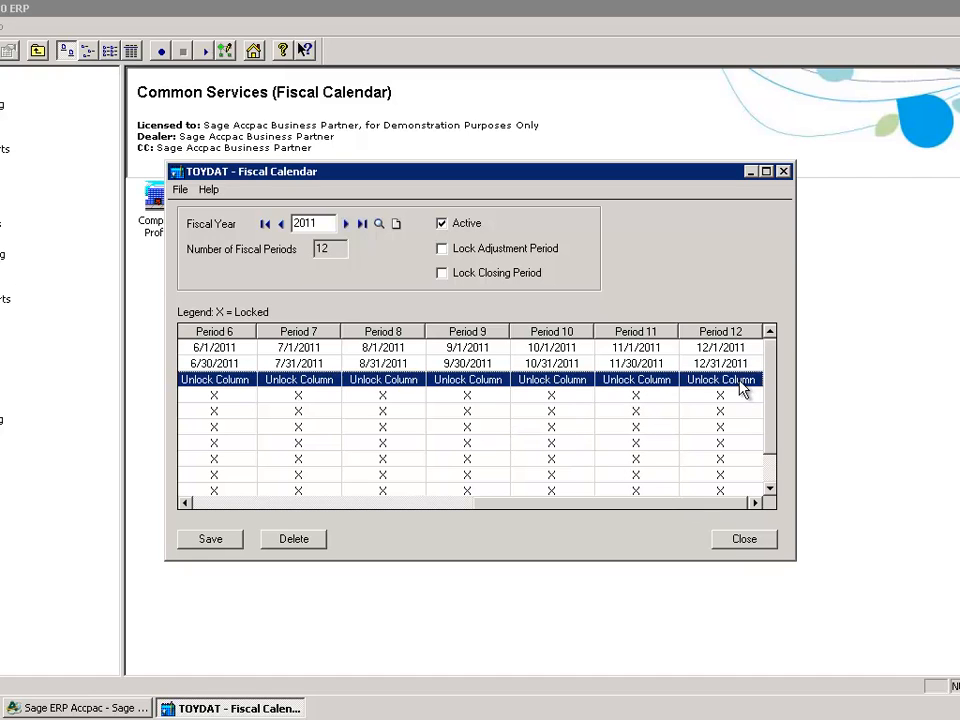
left_click(720, 380)
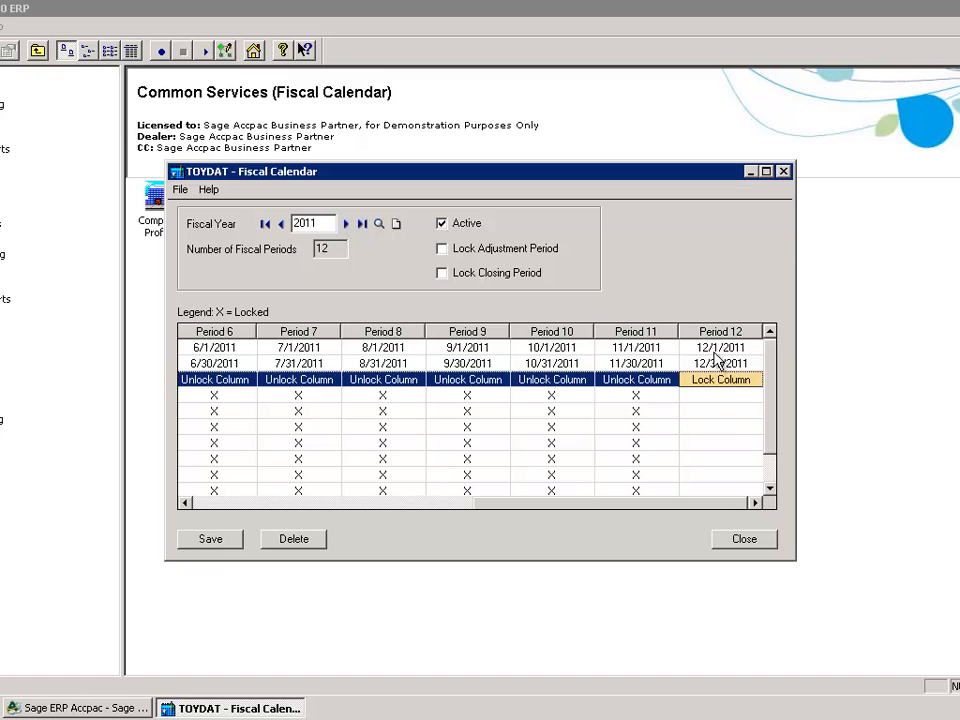
left_click(210, 540)
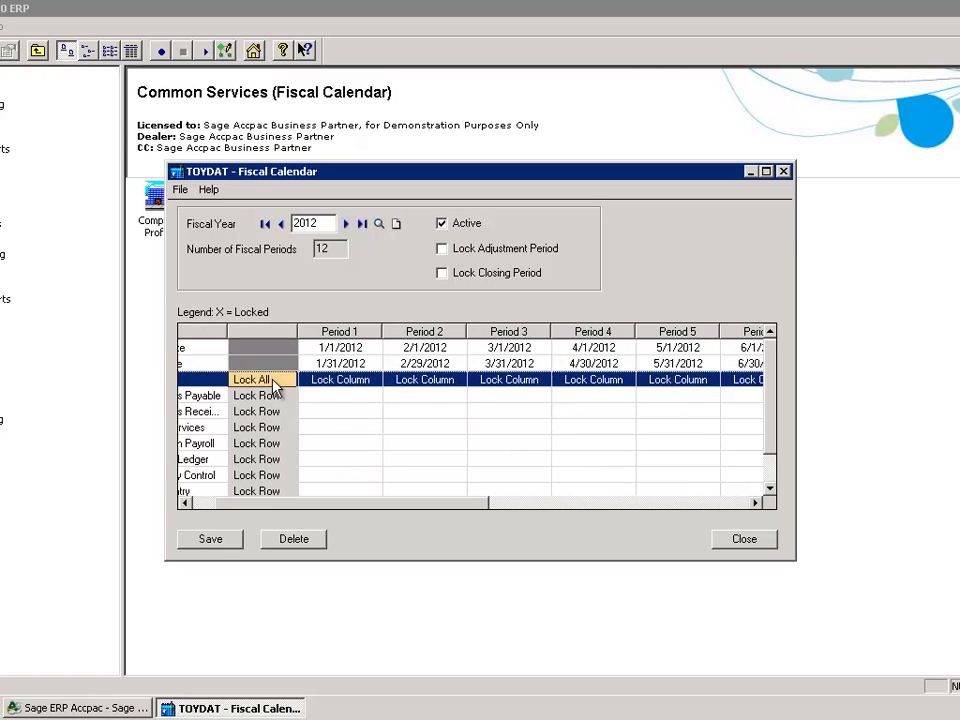
Lock every 2012 period for all modules with Lock All
left_click(254, 380)
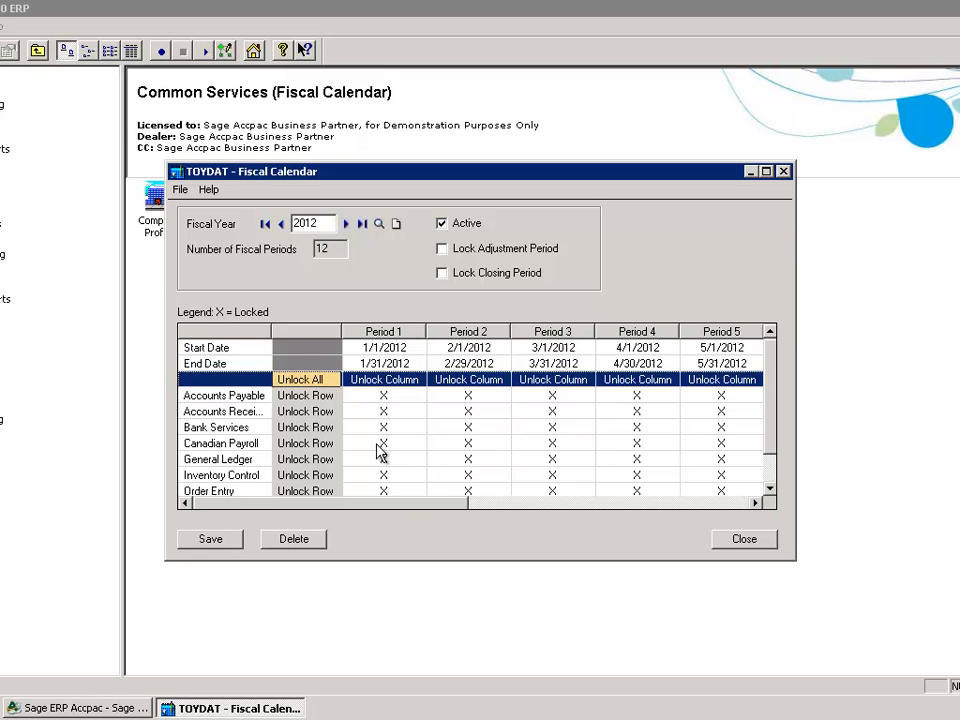
Unlock 2012 period 1 for all modules, keeping periods 2–12 locked, and save the calendar
left_click(384, 380)
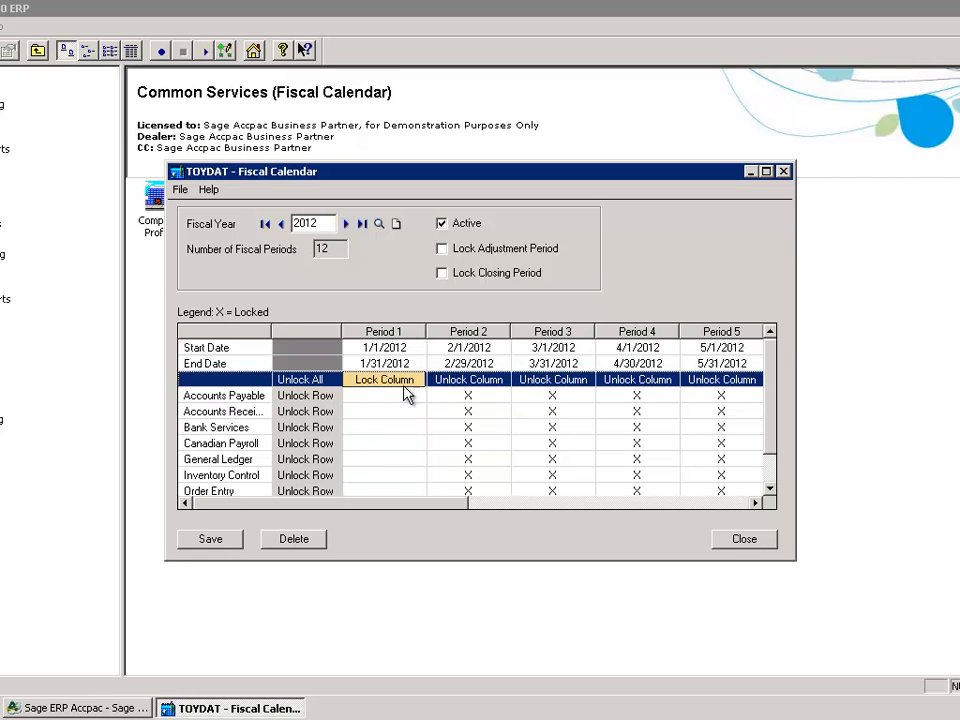
mouse_move(272, 332)
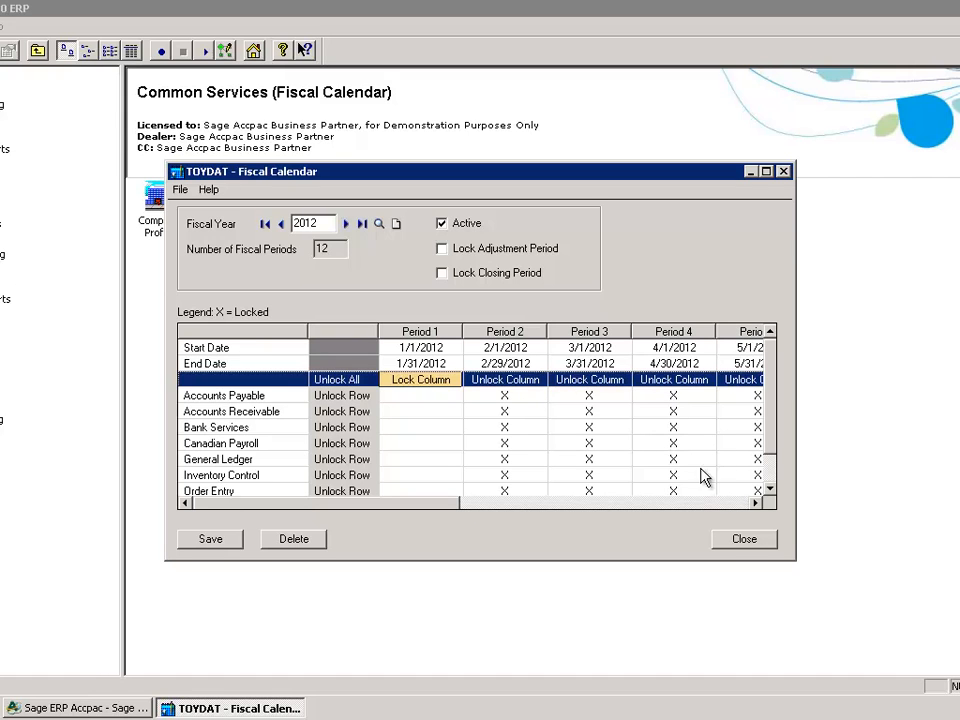
left_click(210, 540)
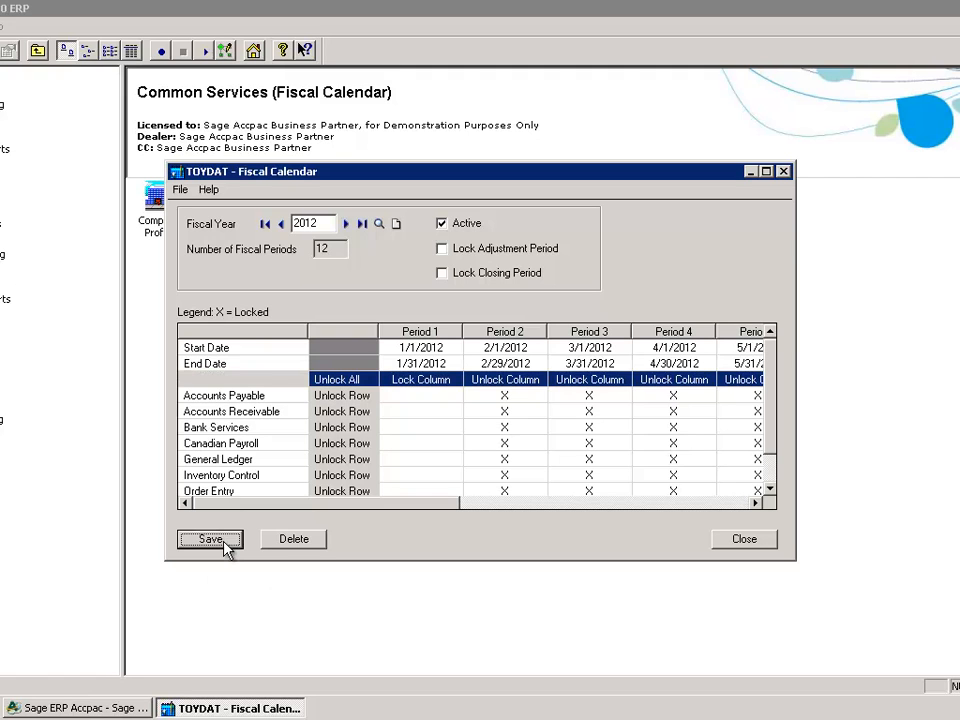
left_click(208, 540)
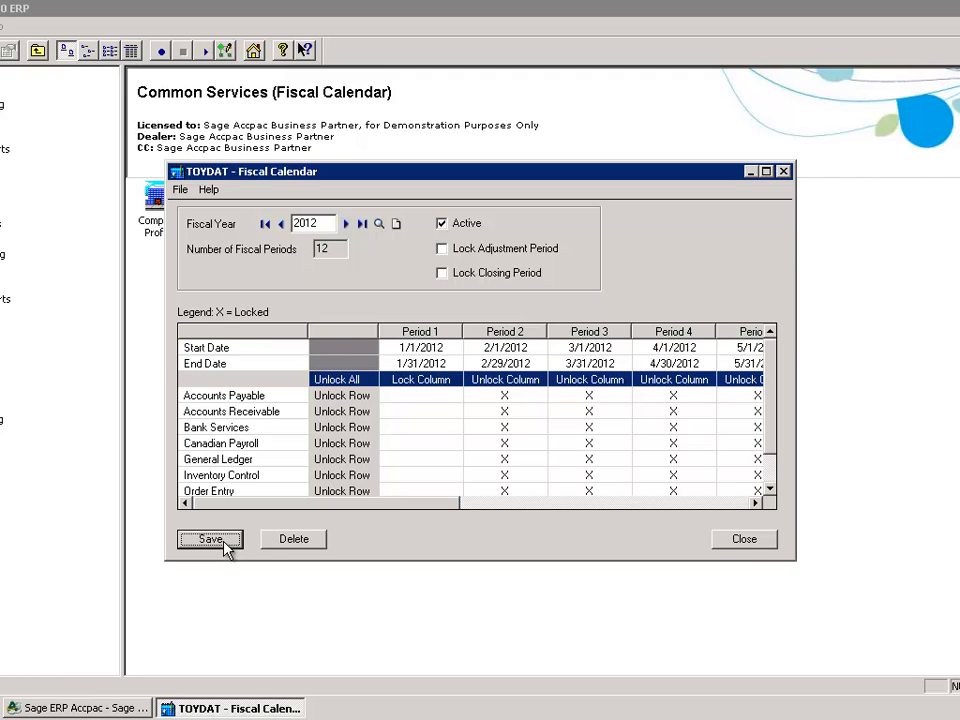